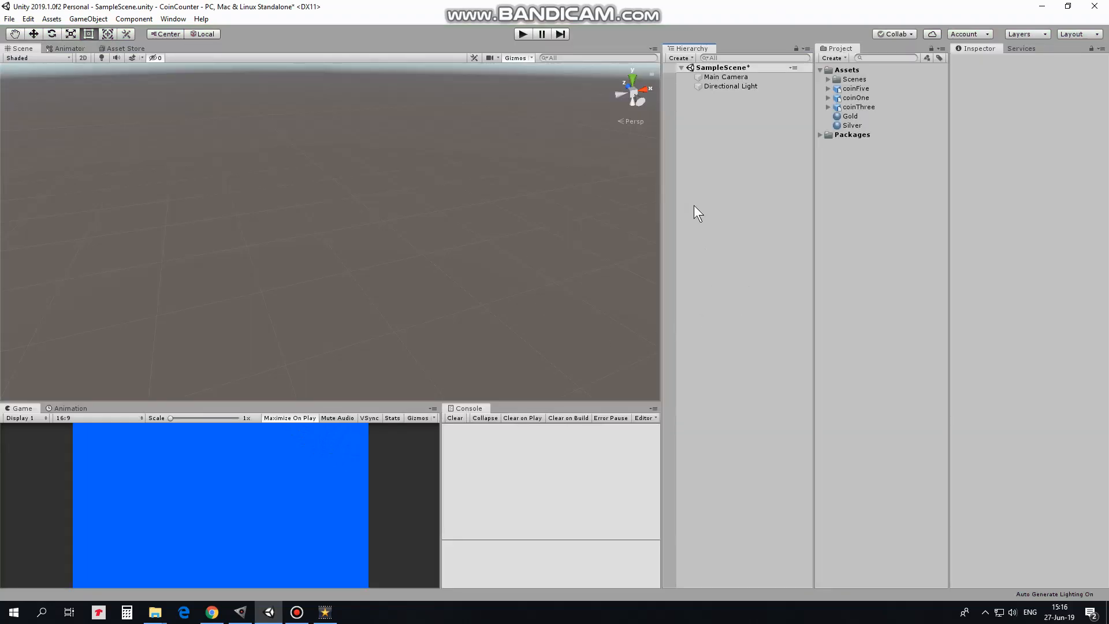
pyautogui.moveTo(842, 100)
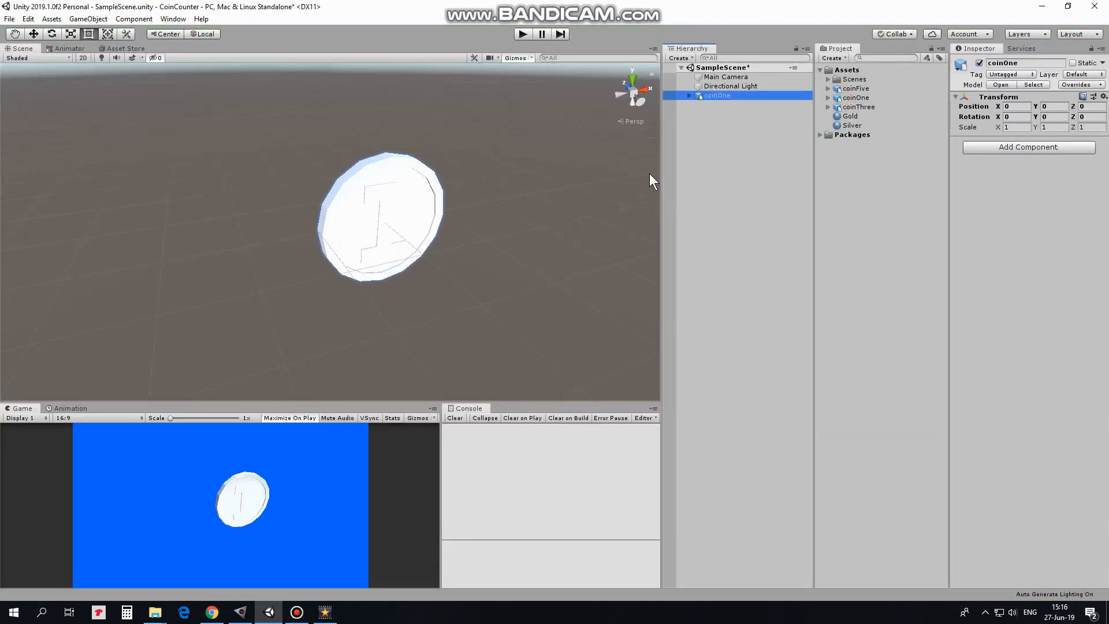
# Add coinThree and coinFive to the scene, then set coinOne X to -2.8 and coinFive X to 2.5.
pyautogui.click(719, 104)
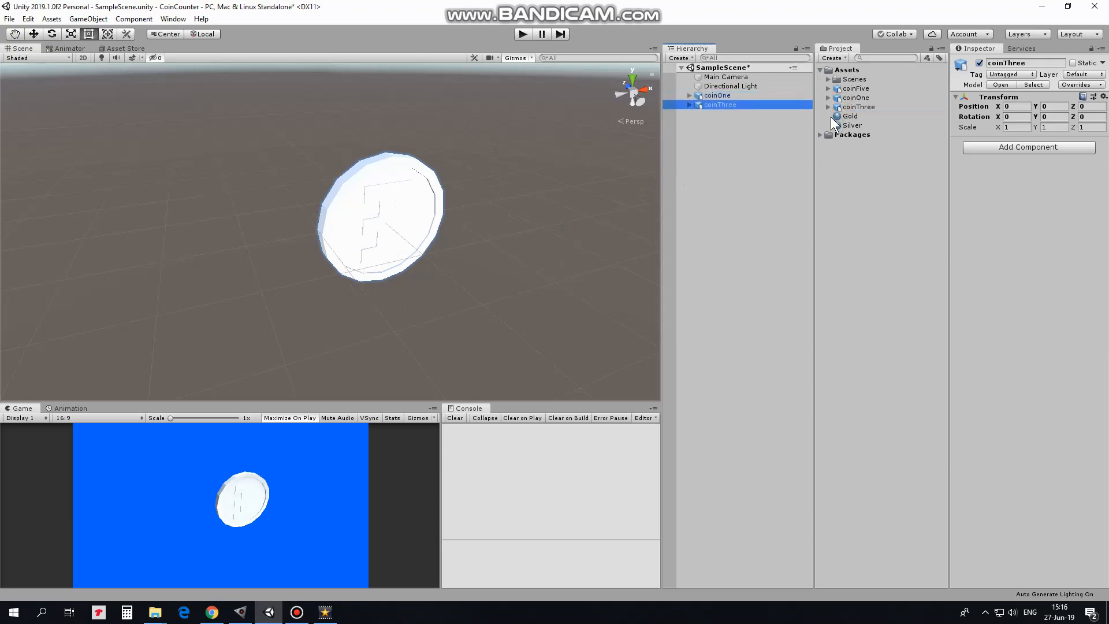
pyautogui.click(719, 114)
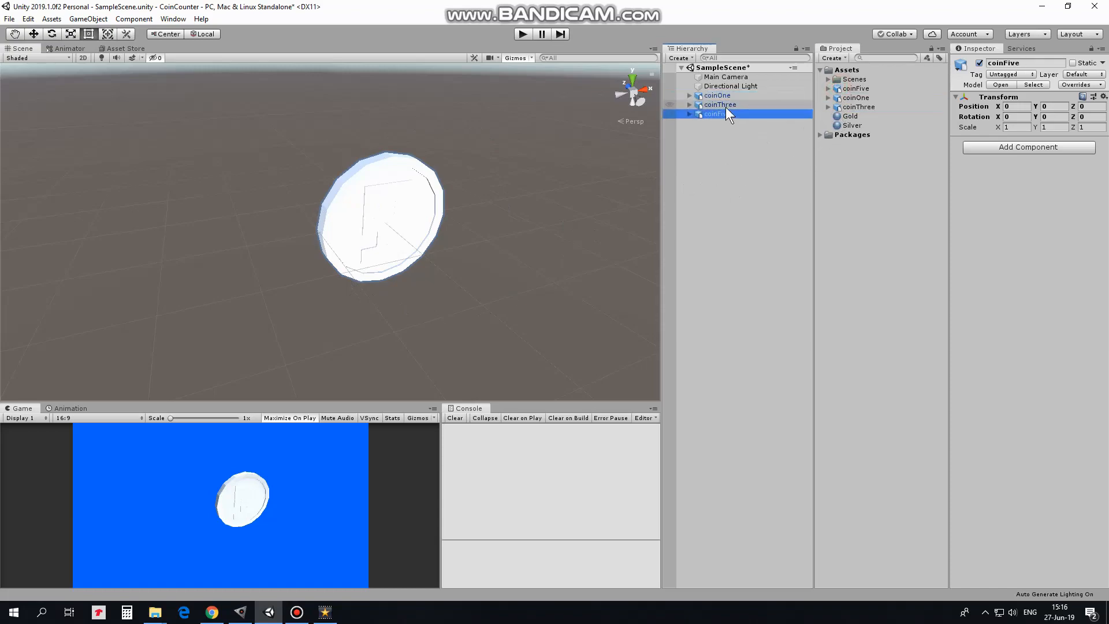
pyautogui.click(716, 96)
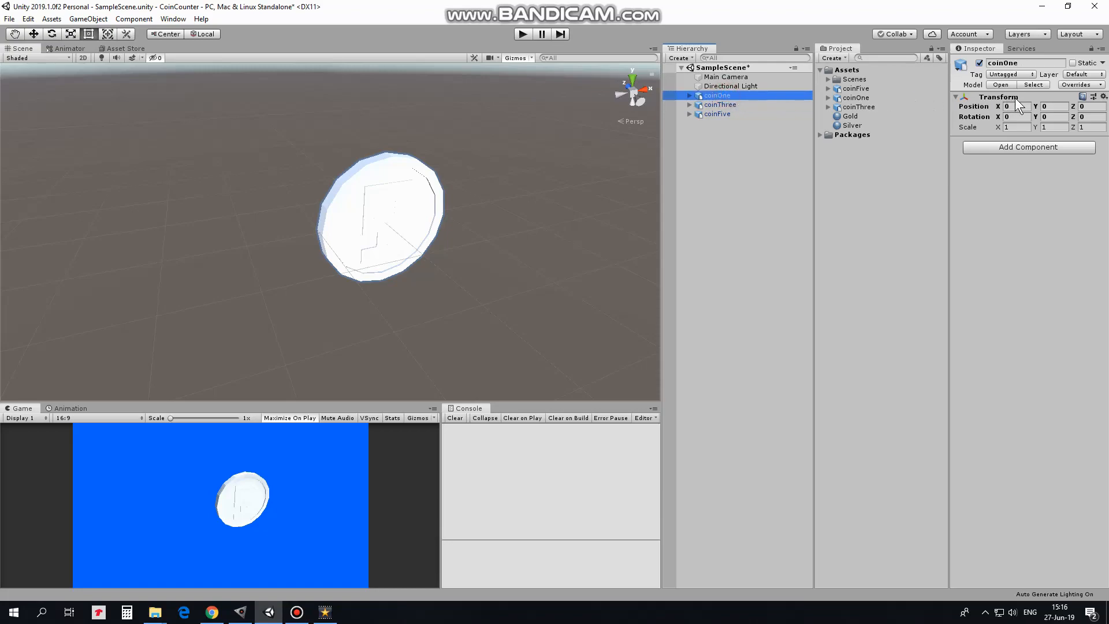
pyautogui.write('-2.8')
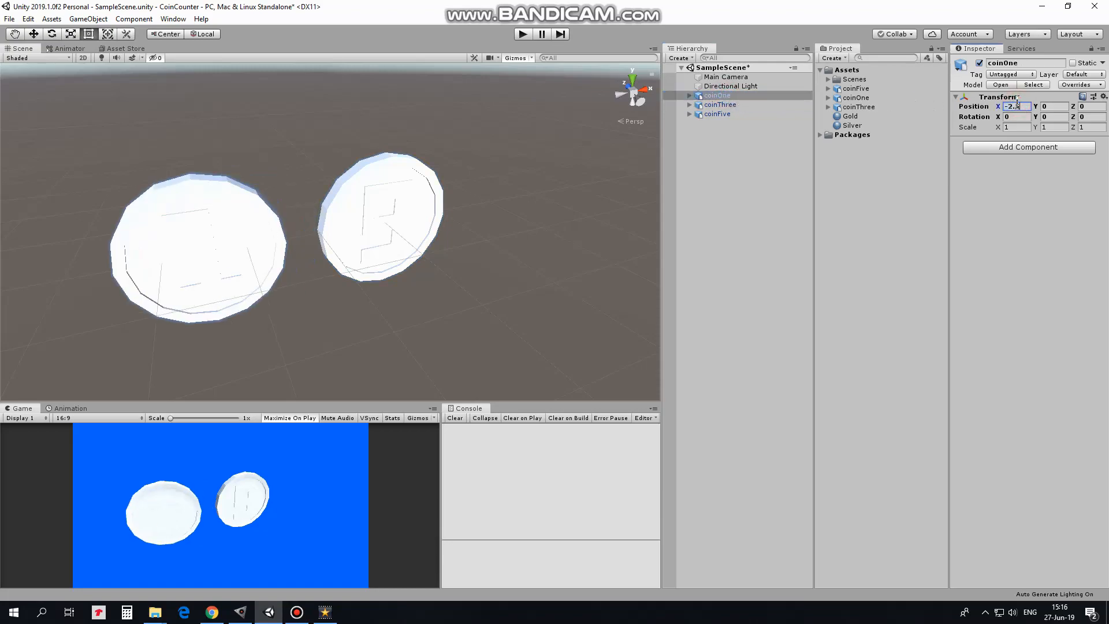
pyautogui.click(716, 114)
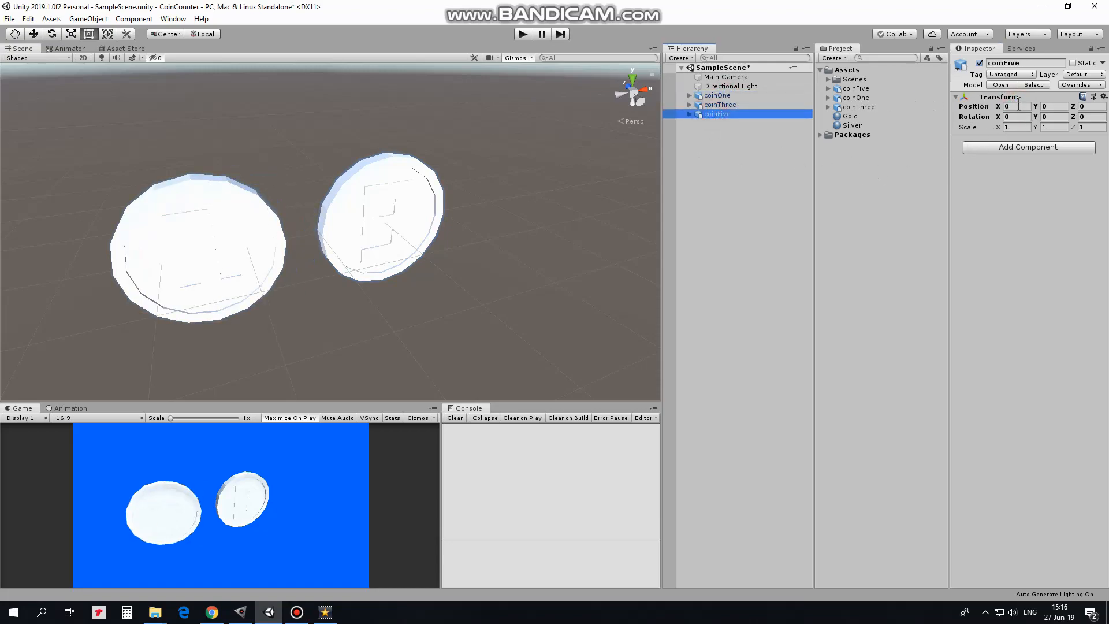
pyautogui.write('2.5')
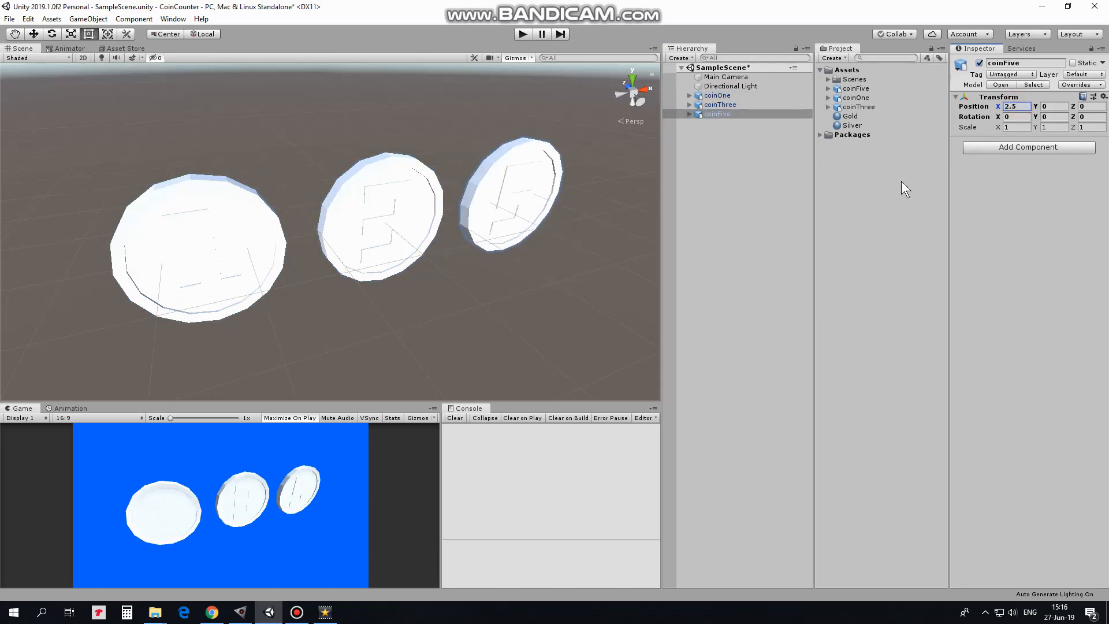
# Expand the three coins to show Coin and Value parts and inspect coinOne's Value and Gold material.
pyautogui.click(689, 96)
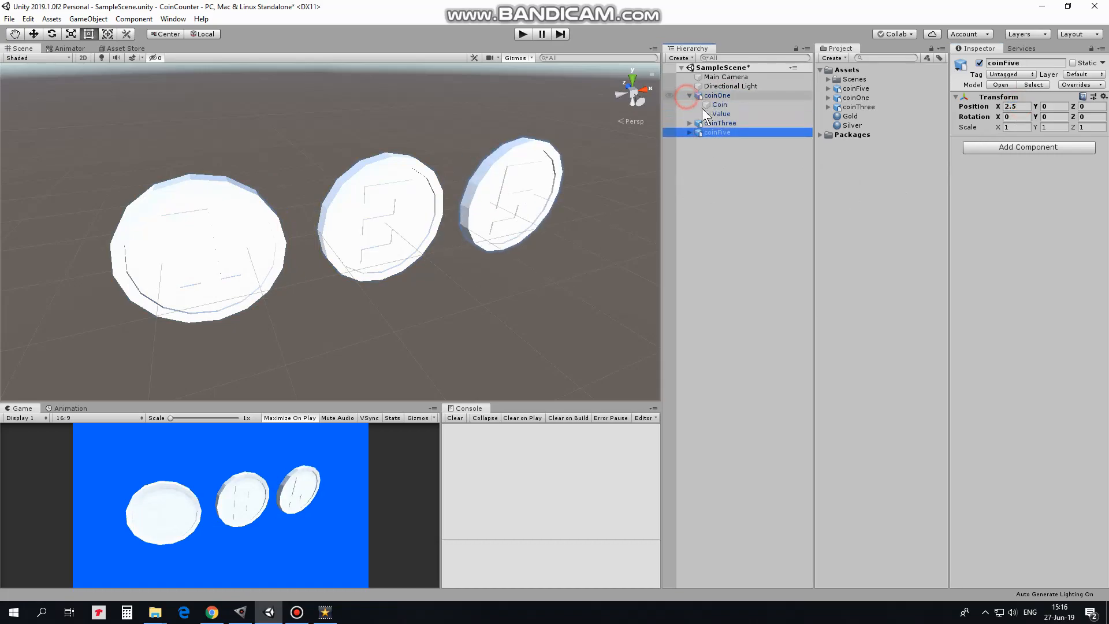
pyautogui.click(689, 122)
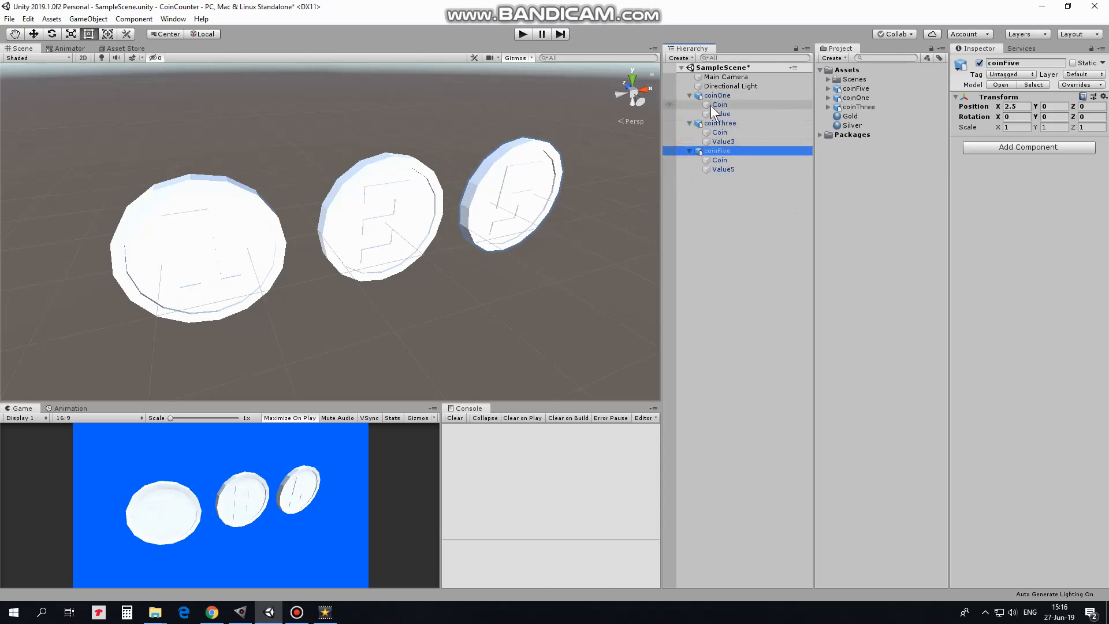
pyautogui.click(721, 115)
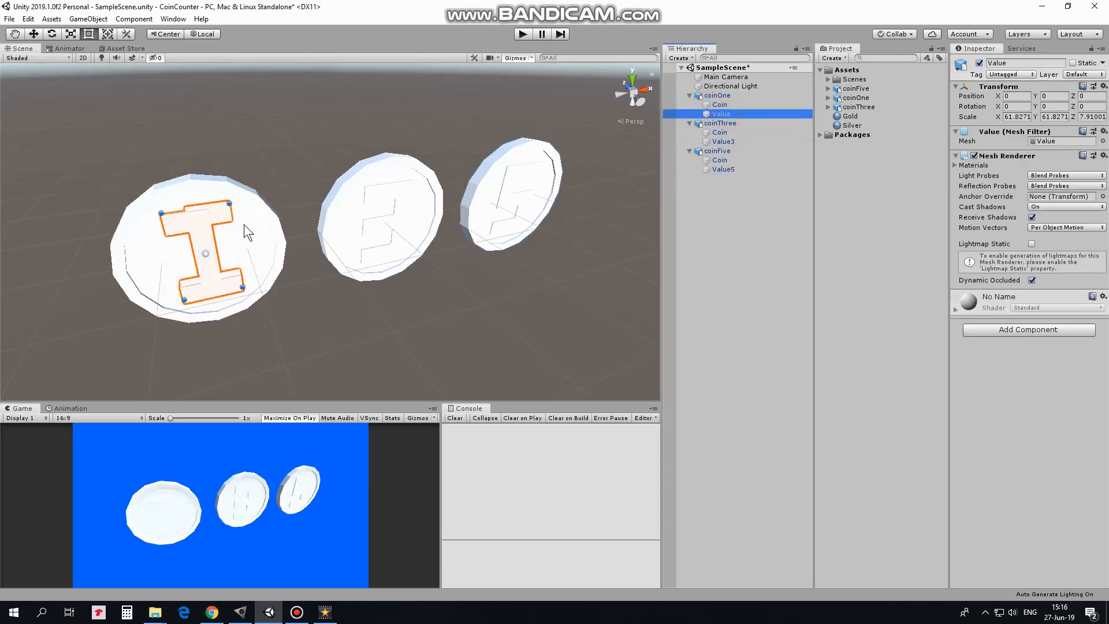
pyautogui.moveTo(767, 121)
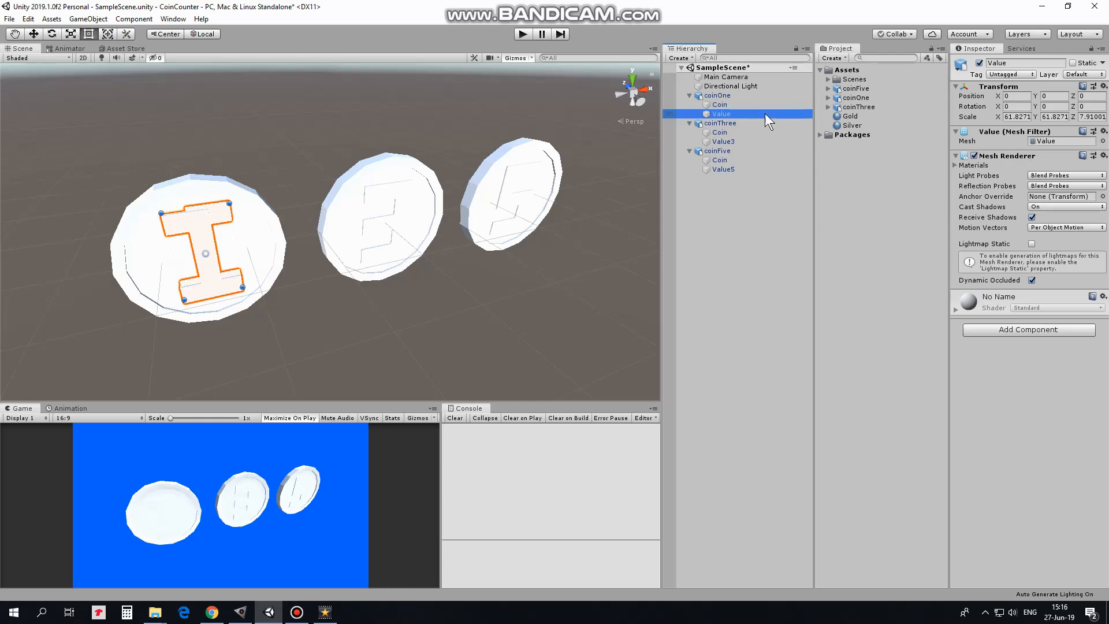
pyautogui.moveTo(855, 190)
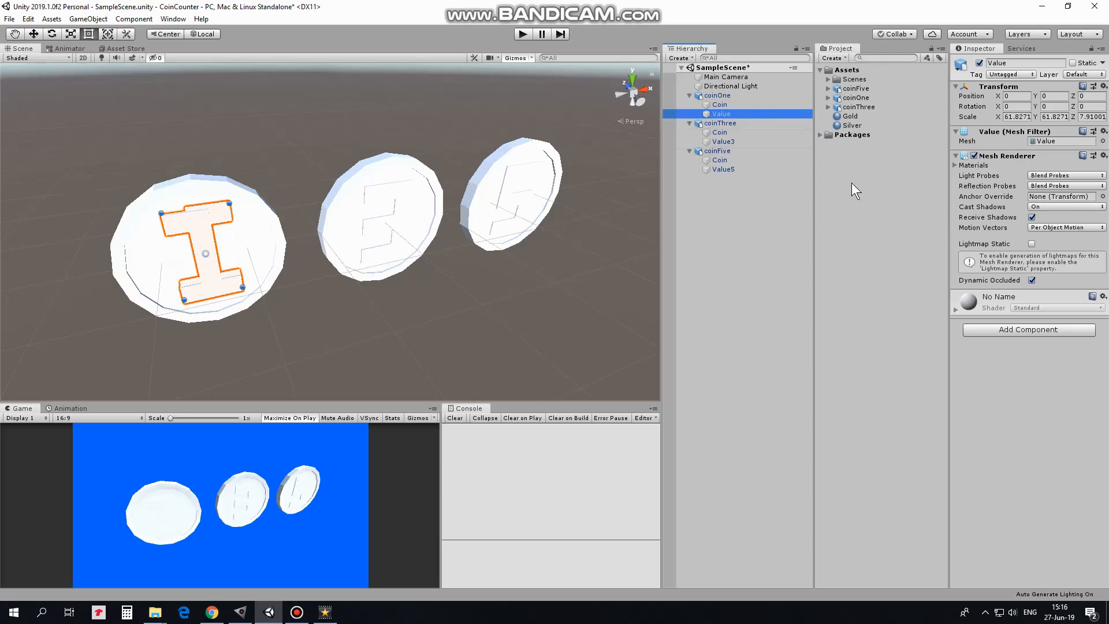
pyautogui.click(849, 115)
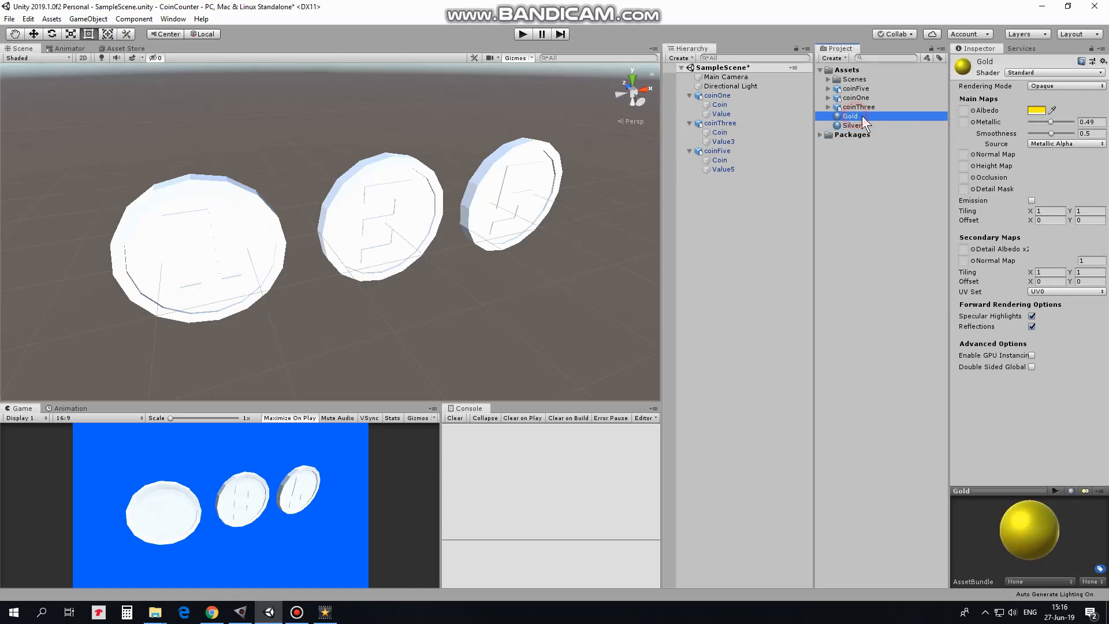
# Create a new Silver material asset alongside Gold for the coin numerals.
pyautogui.click(833, 58)
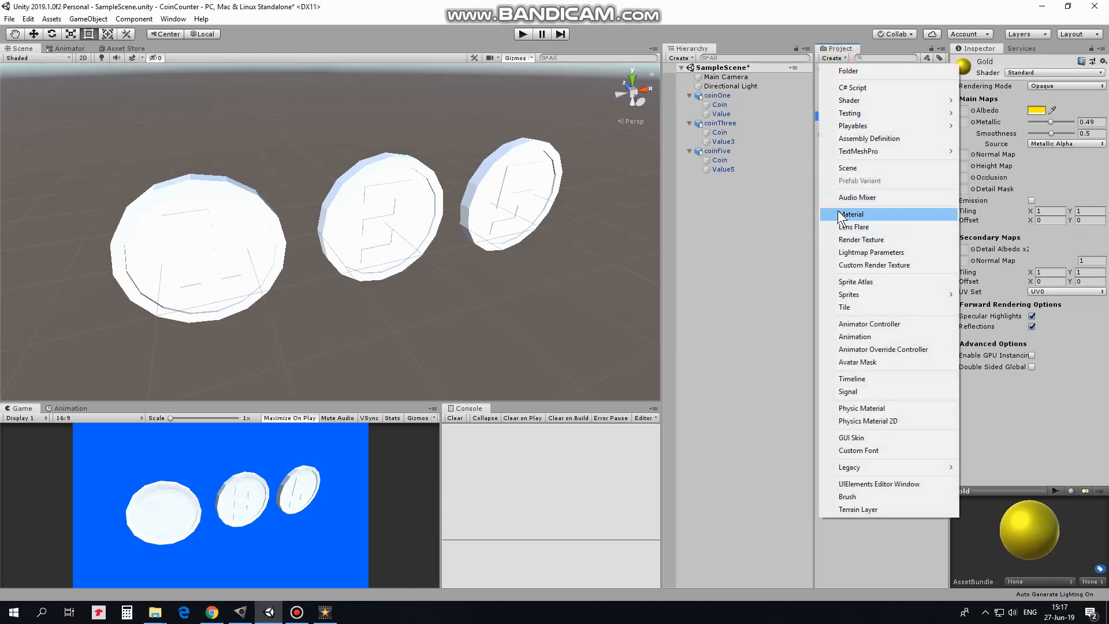
pyautogui.click(851, 213)
pyautogui.write('Silver')
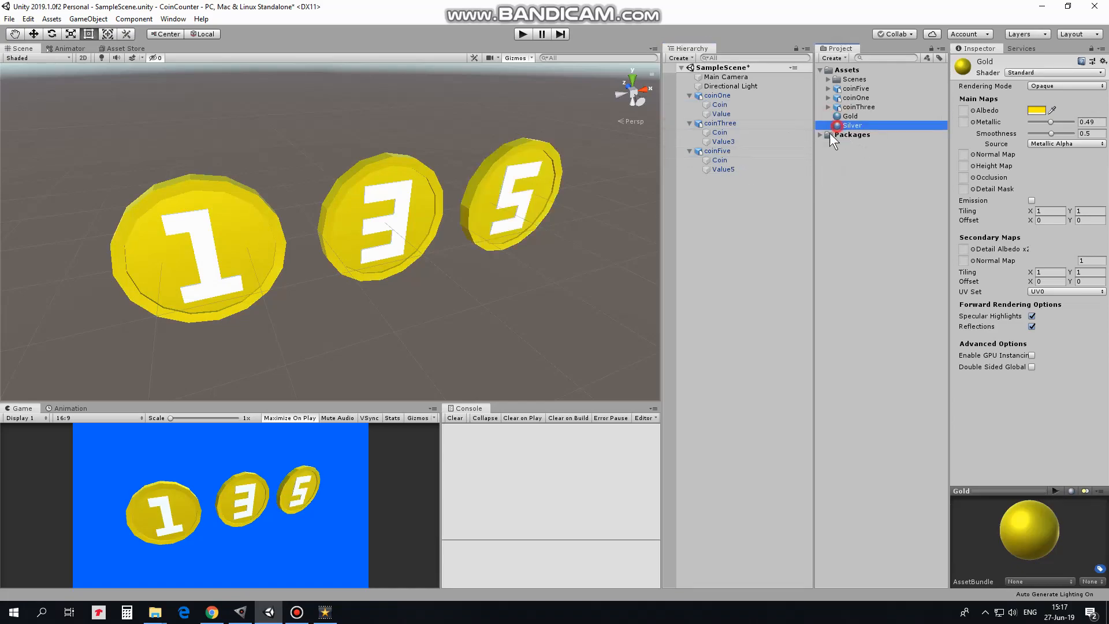
pyautogui.click(851, 116)
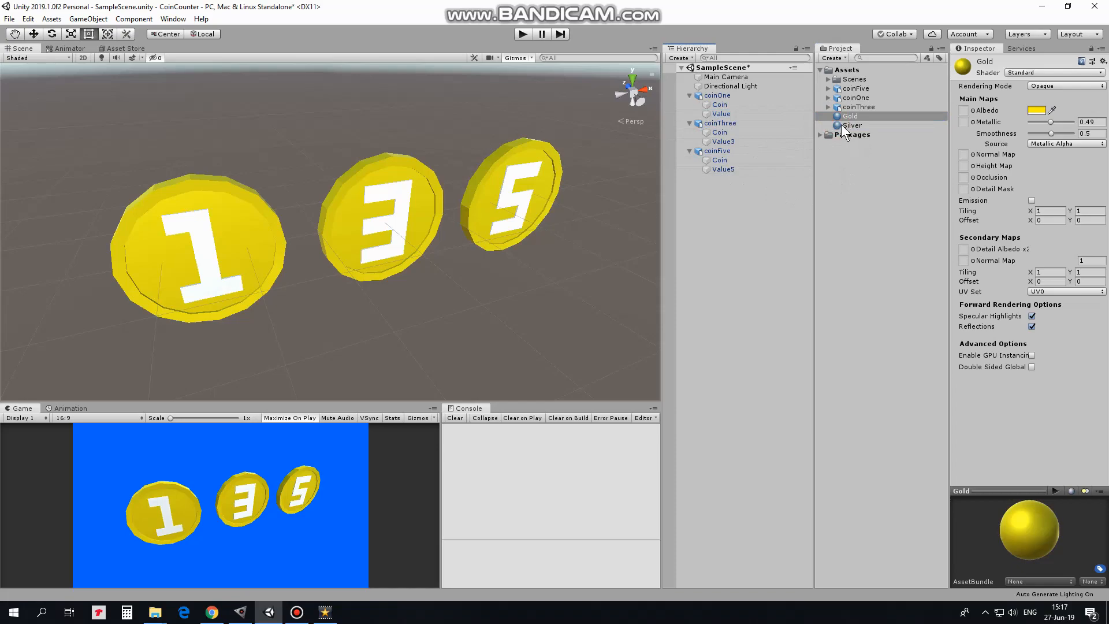
pyautogui.moveTo(842, 127)
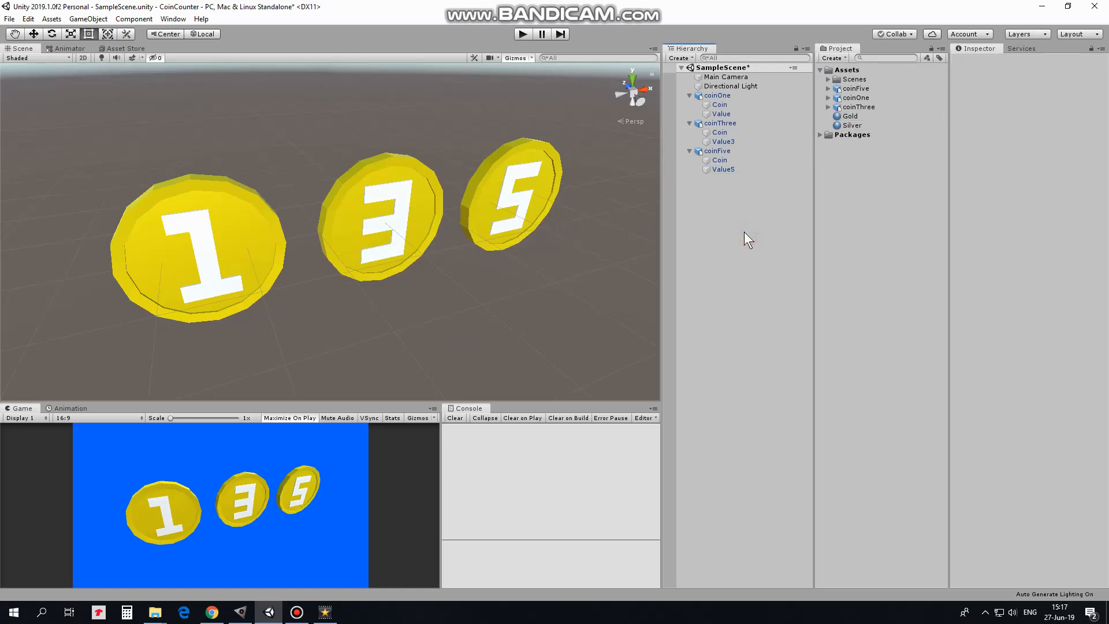
# Create the RotateAnim clip for coinOne in Assets and turn on keyframe recording.
pyautogui.click(716, 96)
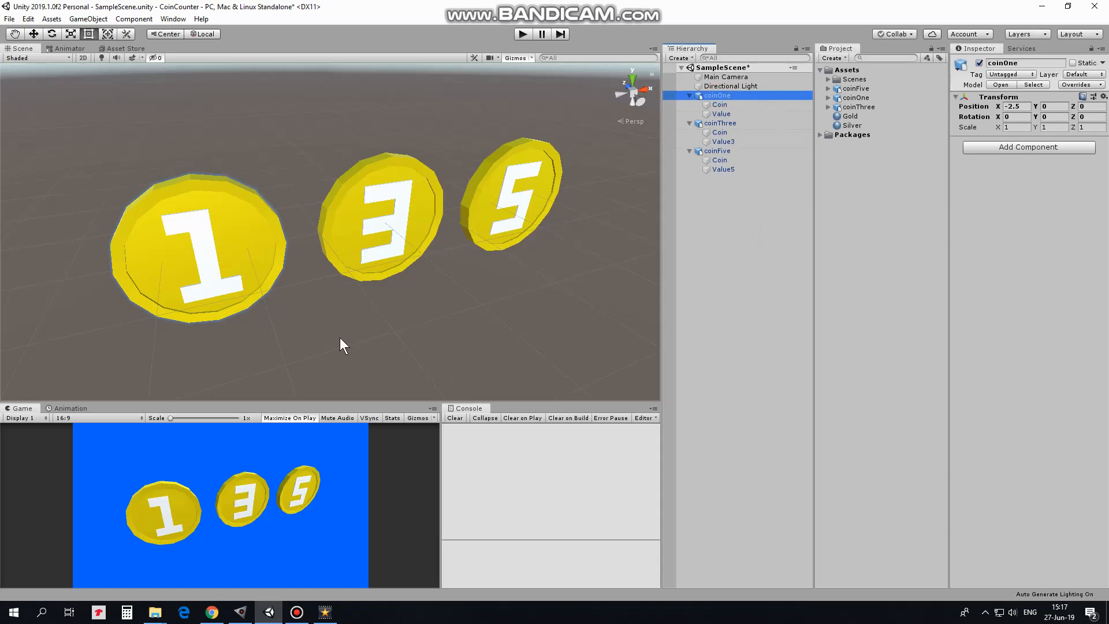
pyautogui.click(70, 407)
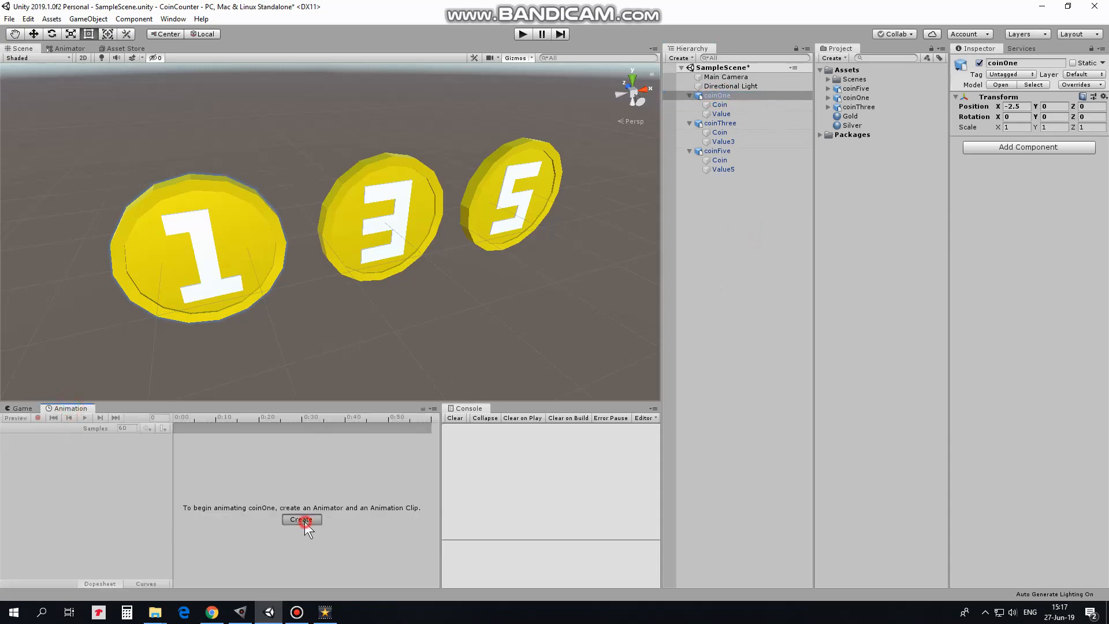
pyautogui.click(301, 519)
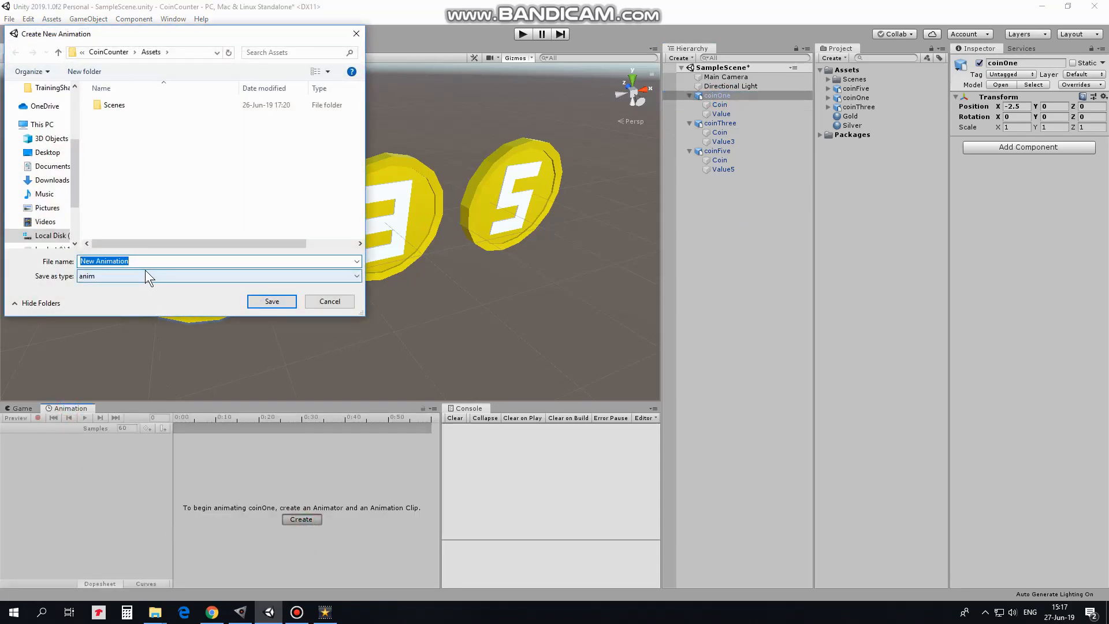
pyautogui.write('Rotate')
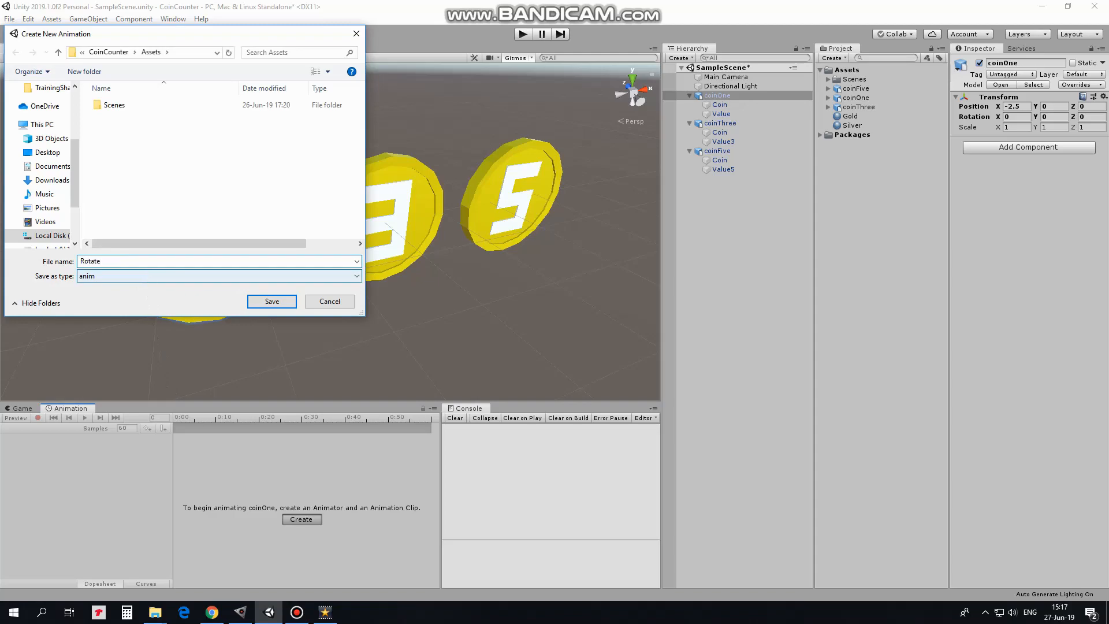
pyautogui.click(272, 300)
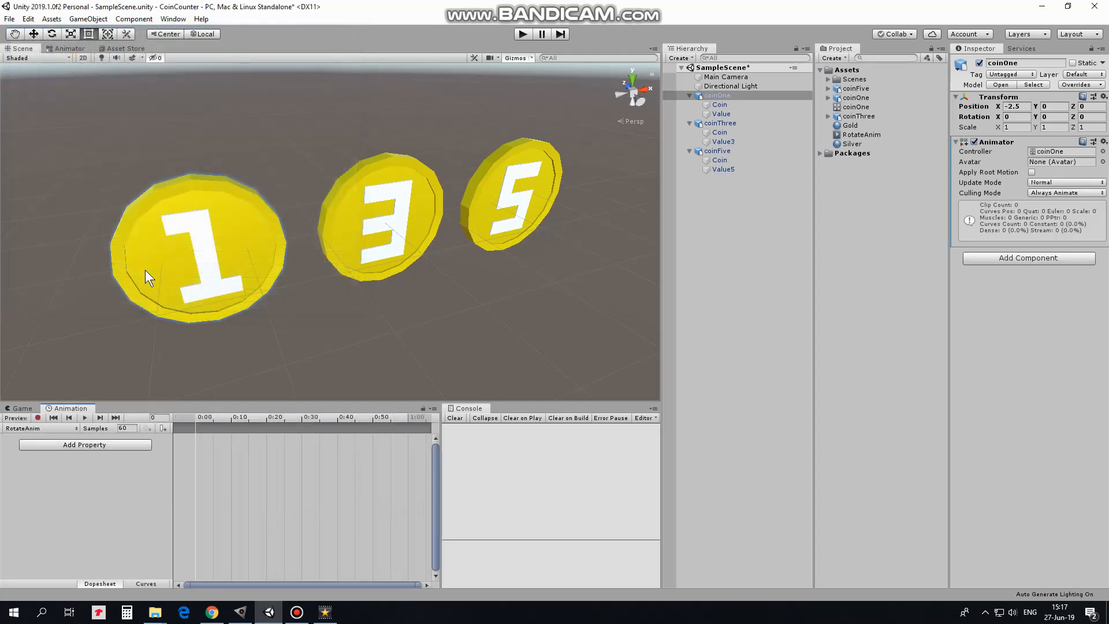
pyautogui.click(37, 417)
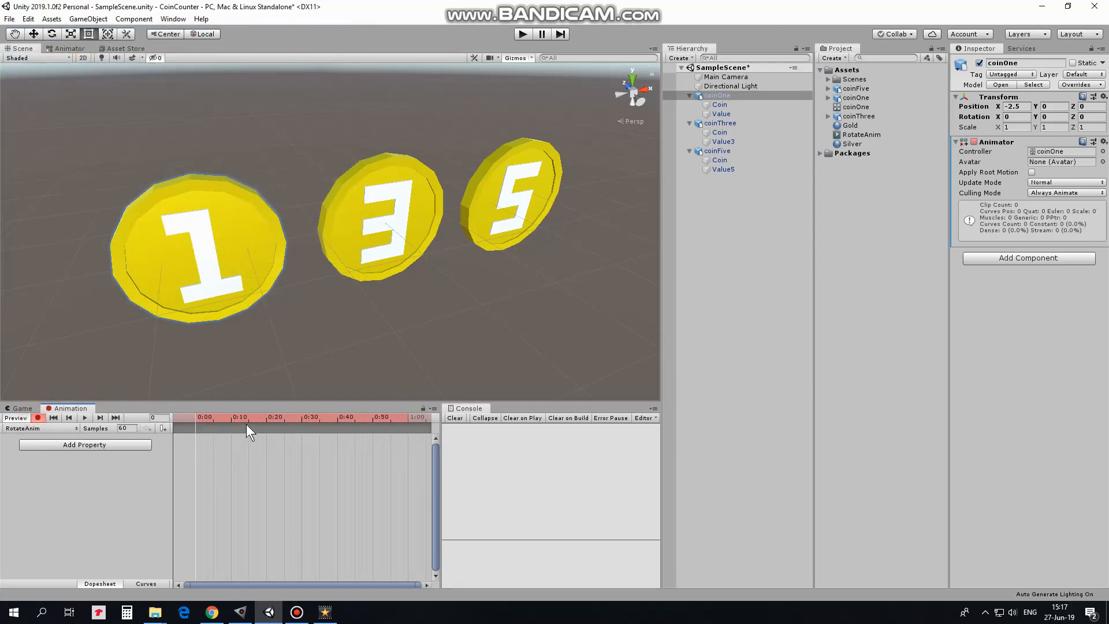
# Set coinOne's Rotation Y to 90 at frame 15 and move past the last keyframe.
pyautogui.click(247, 417)
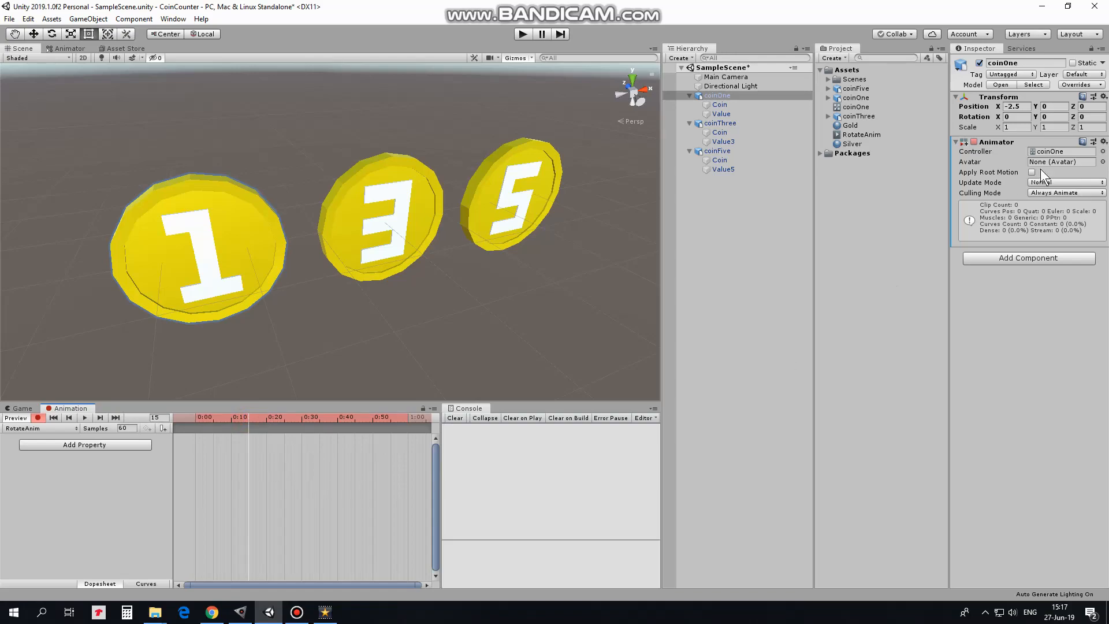
pyautogui.write('90')
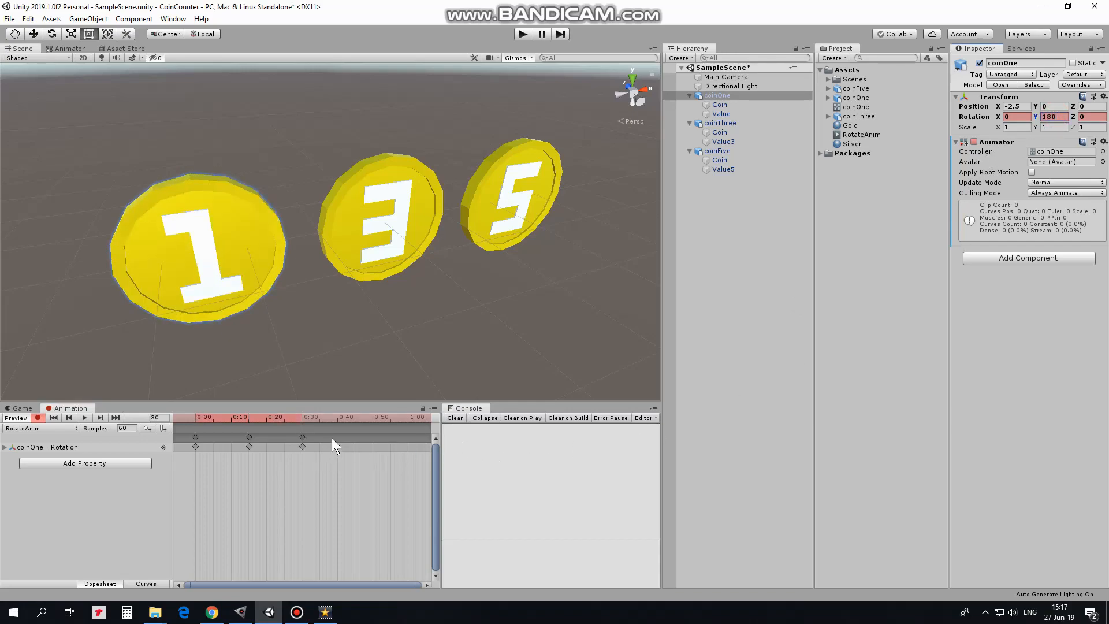
pyautogui.click(357, 417)
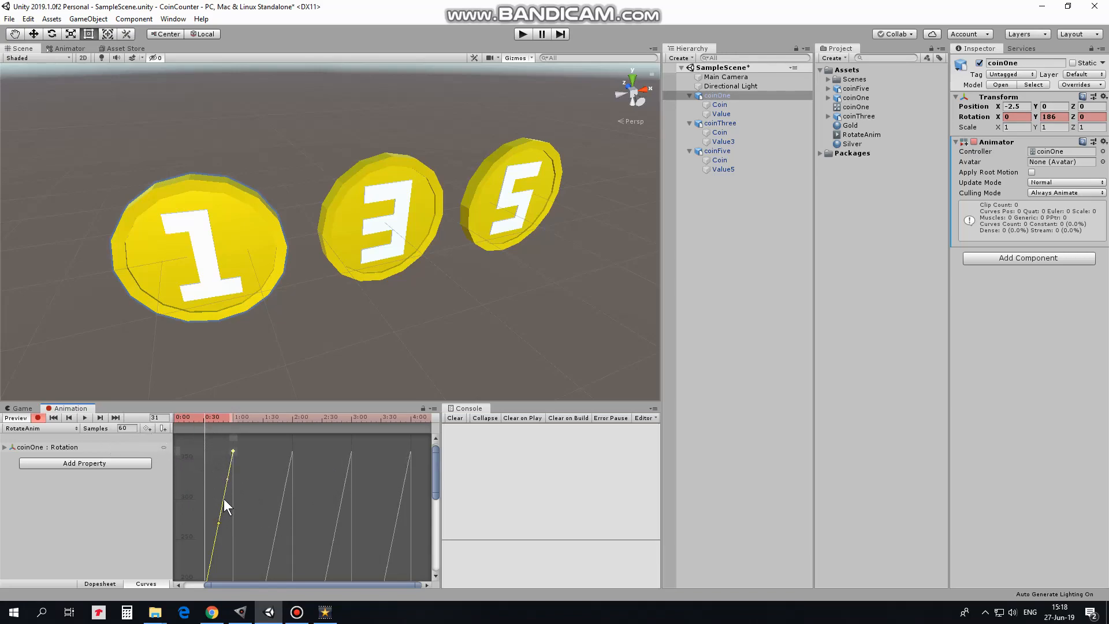
pyautogui.moveTo(437, 470)
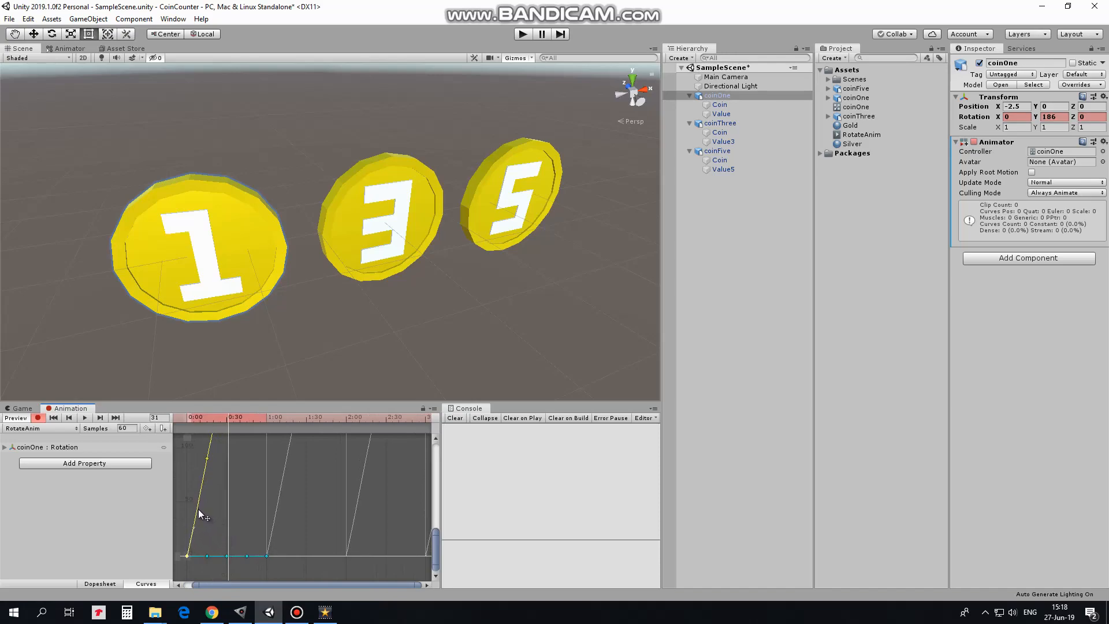
pyautogui.moveTo(191, 549)
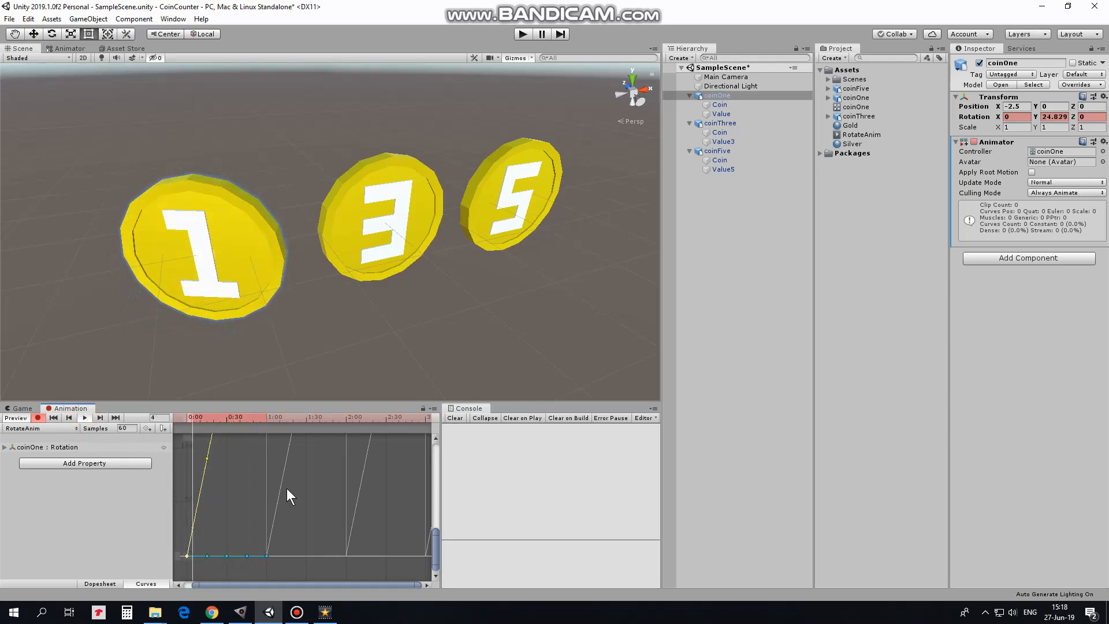
# Show the Game view with the three gold coins after shaping the rotation curve.
pyautogui.click(99, 416)
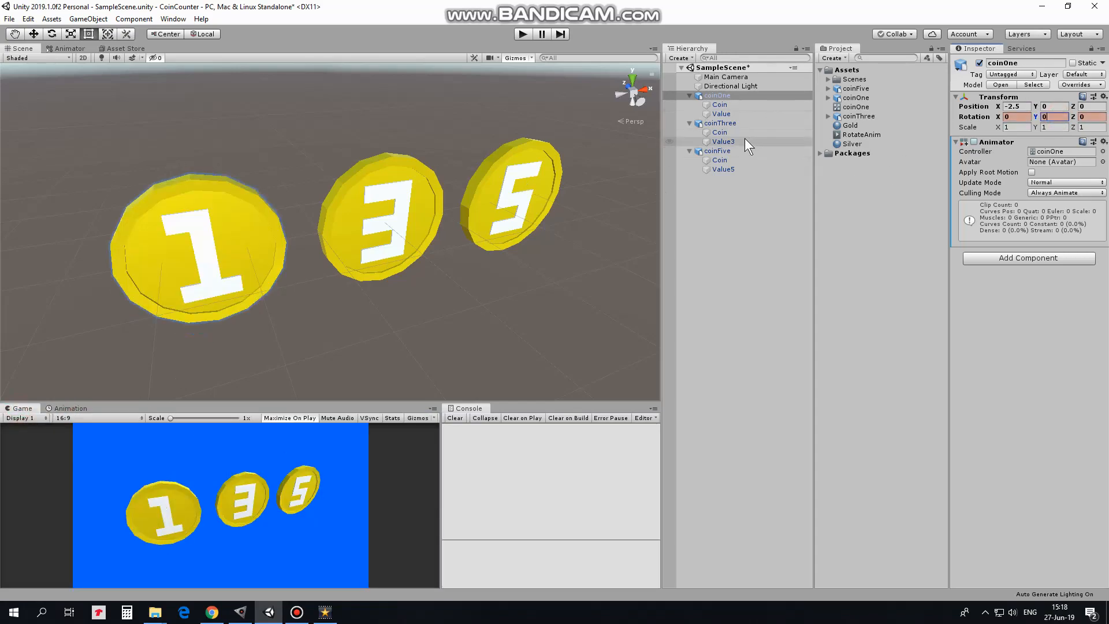
# Check coinOne's components, then select coinThree together with coinFive.
pyautogui.click(719, 122)
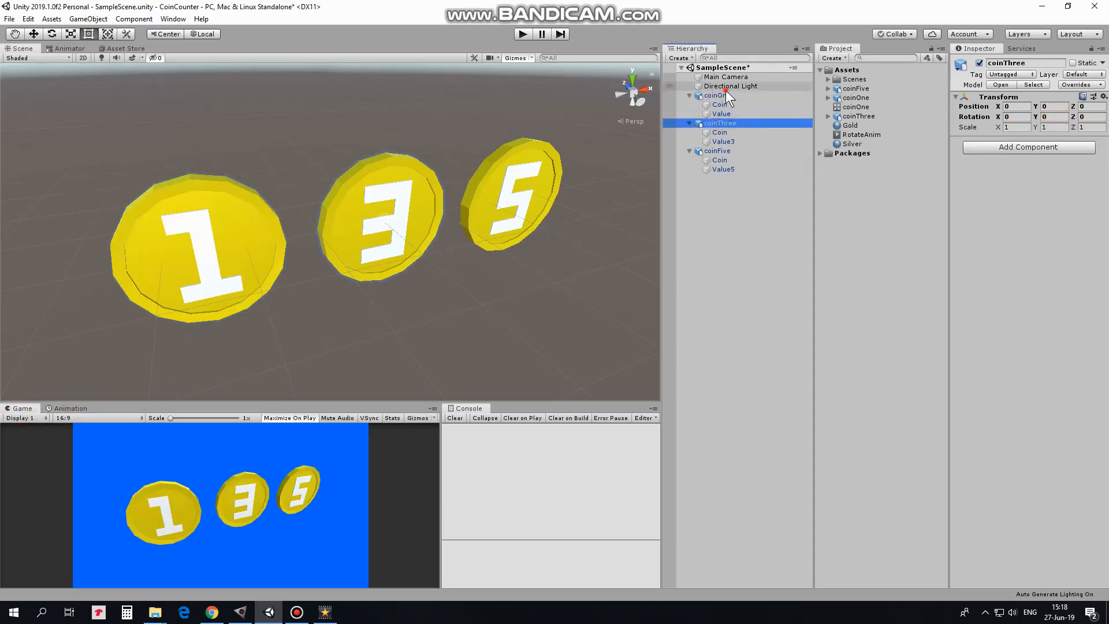
pyautogui.click(716, 95)
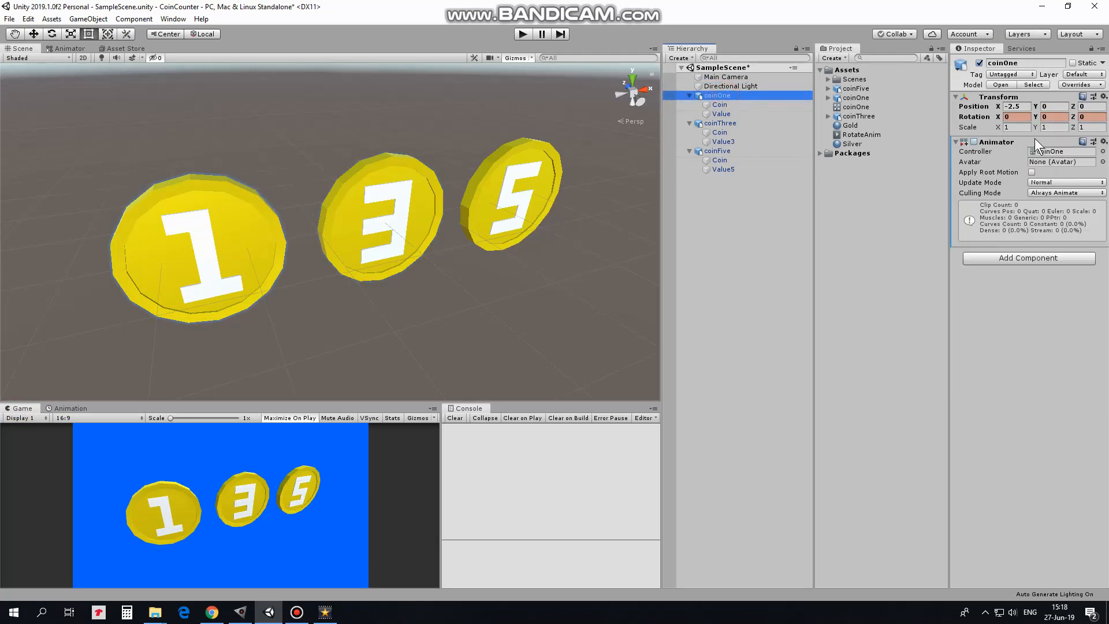
pyautogui.click(720, 123)
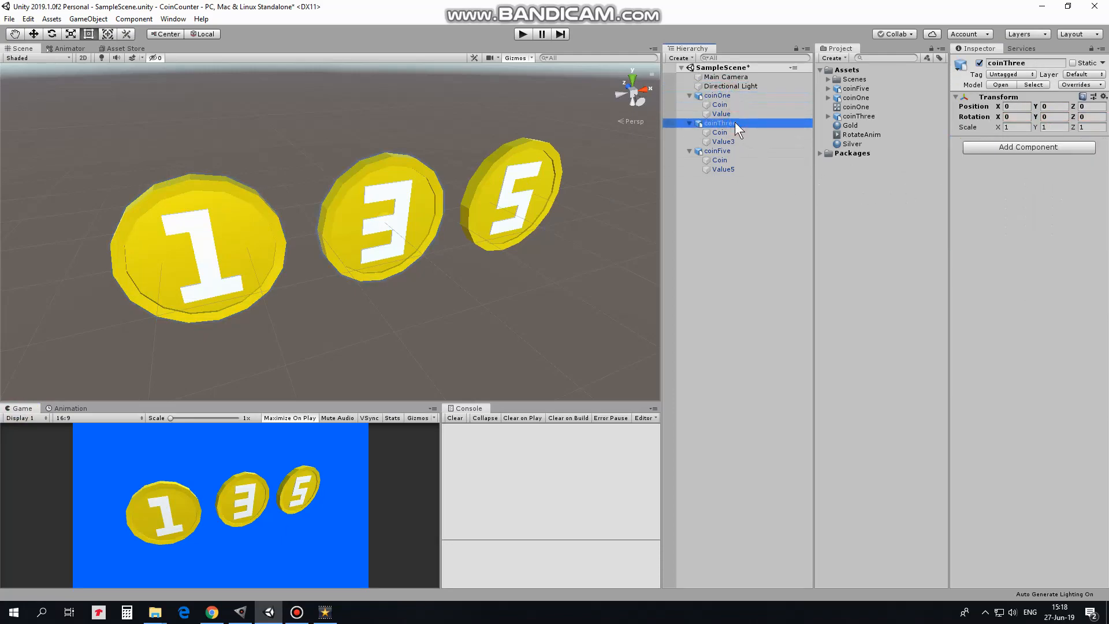
pyautogui.click(716, 150)
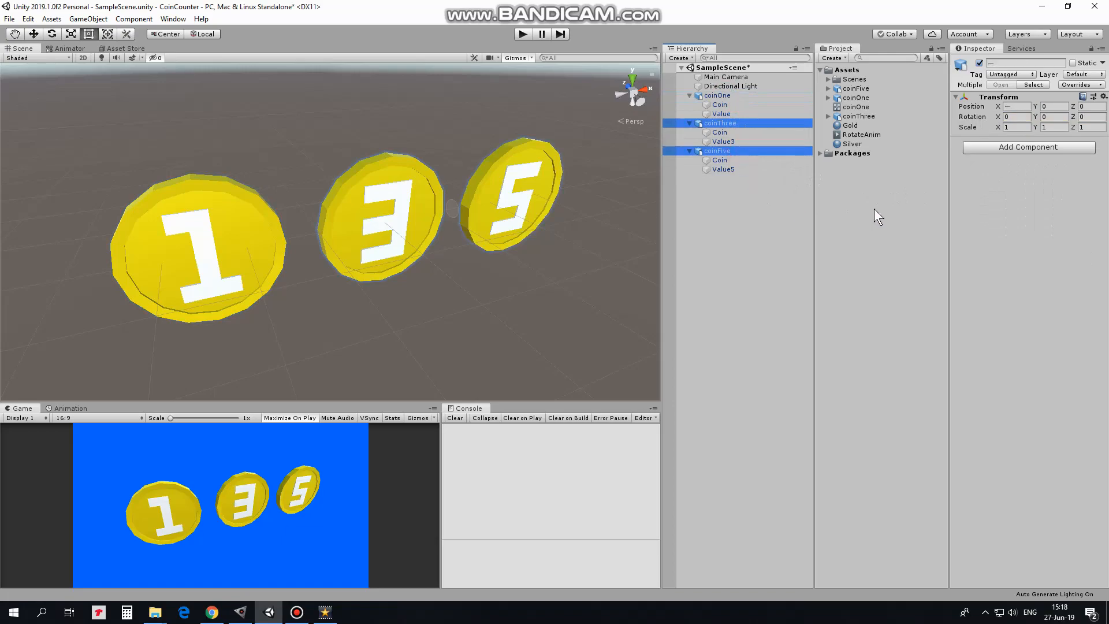
# Add an Animator component to both selected coins via the 'ani' search.
pyautogui.click(1028, 147)
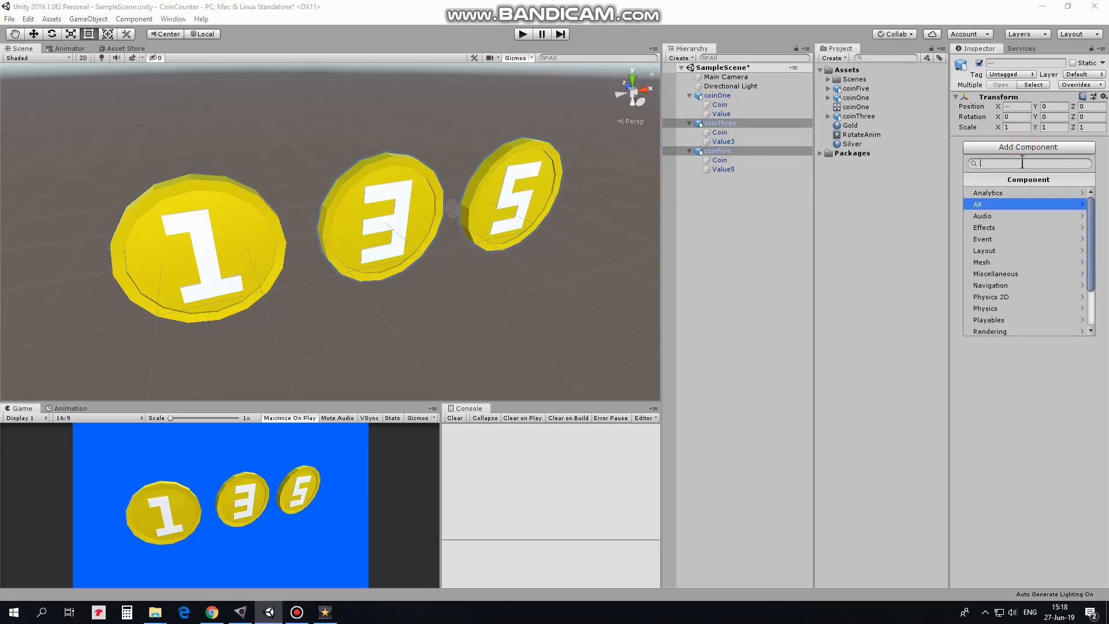
pyautogui.write('ani')
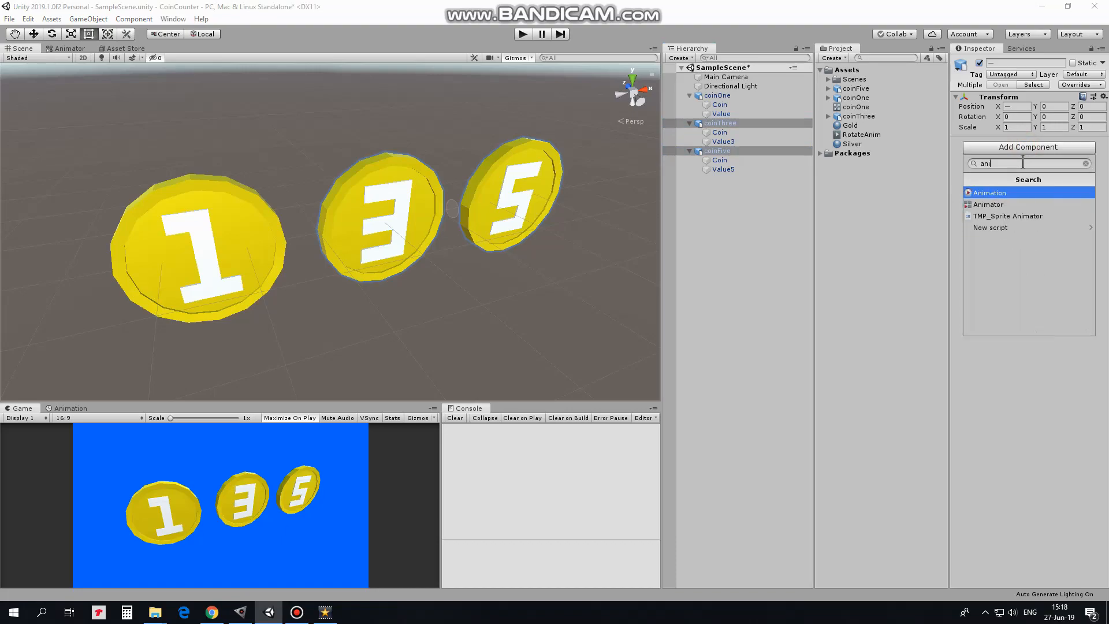
pyautogui.click(989, 204)
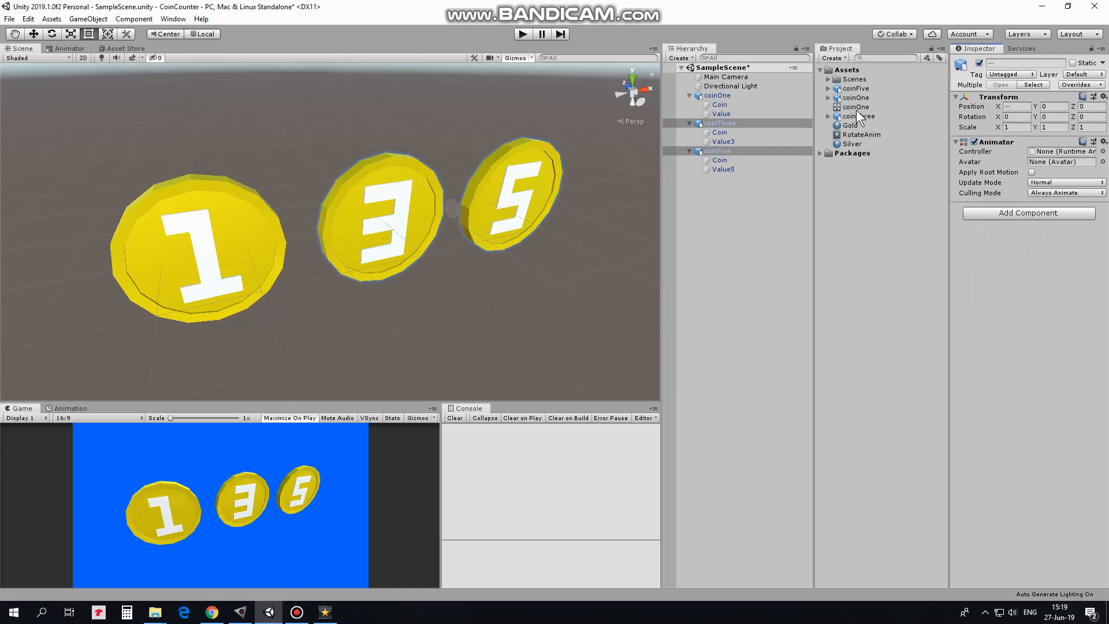
# Assign the coinOne controller to coinThree and coinFive, verify each, and enter Play mode.
pyautogui.click(1060, 151)
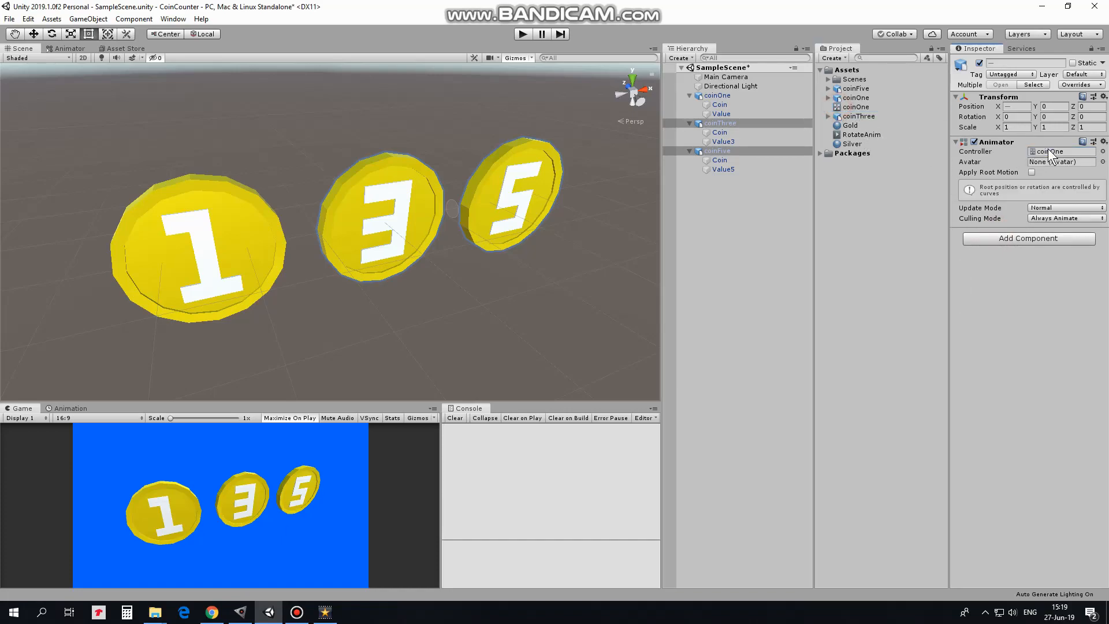
pyautogui.click(719, 123)
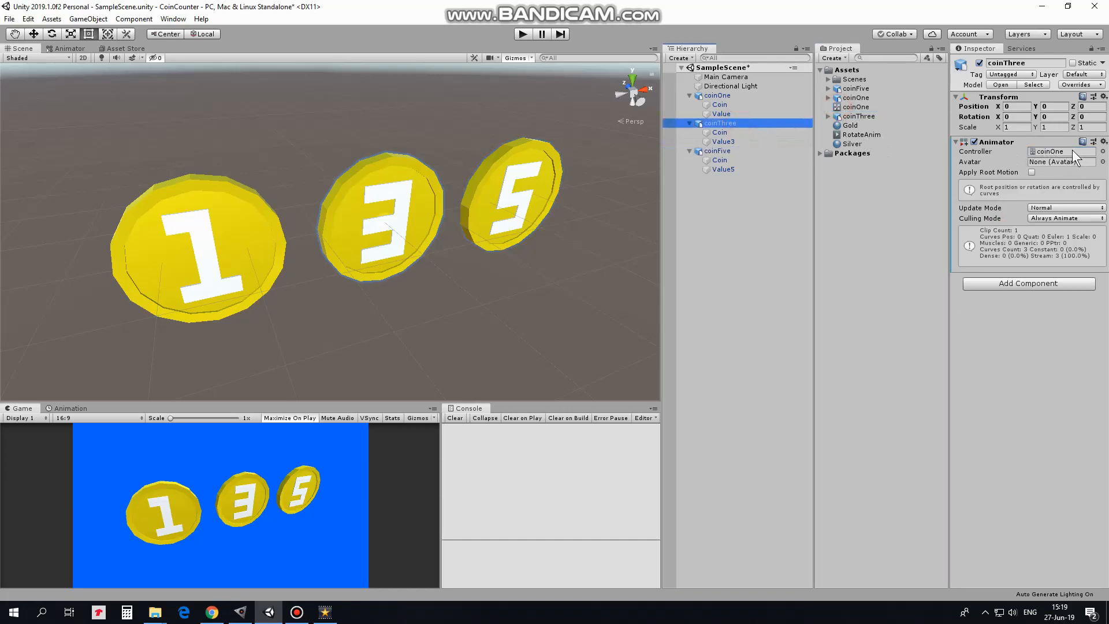
pyautogui.click(716, 150)
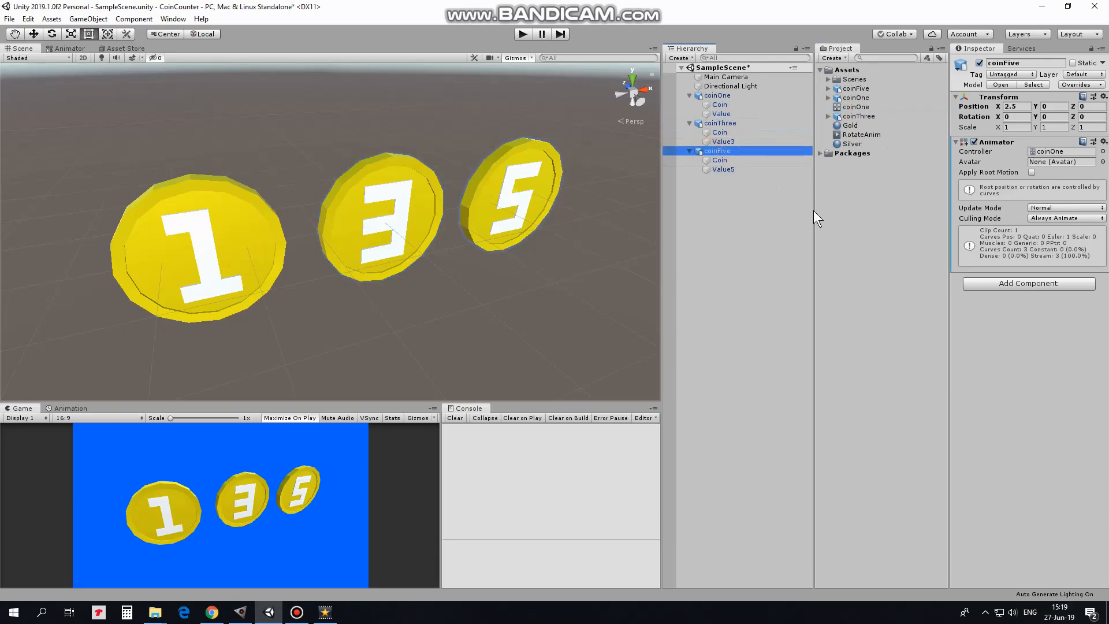
pyautogui.click(522, 33)
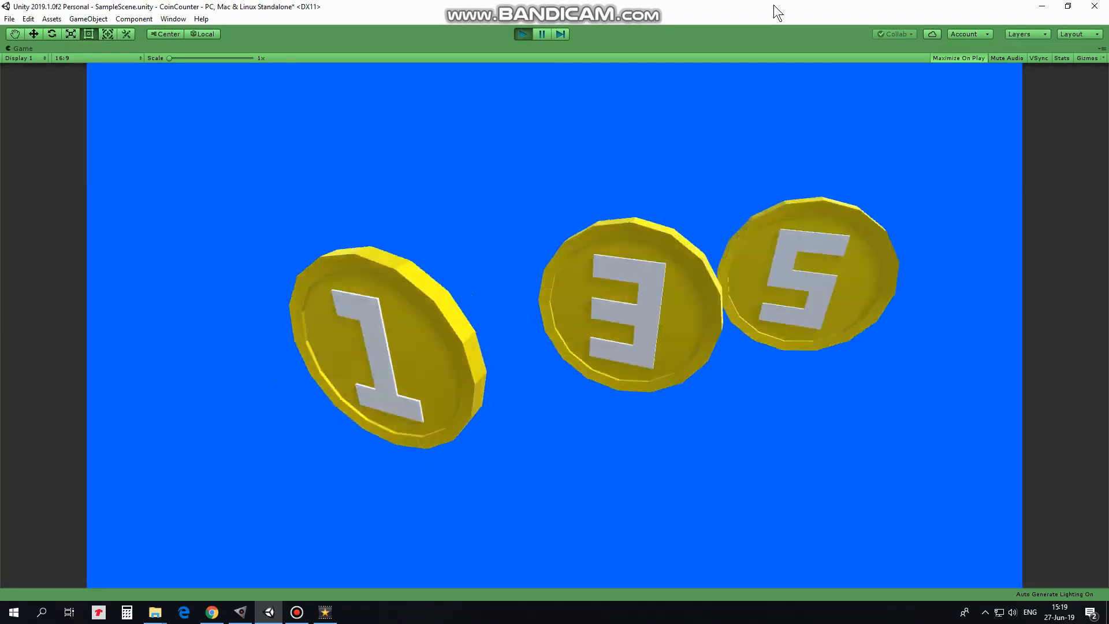
# Watch the three coins spin in unison, then exit Play mode.
pyautogui.click(522, 33)
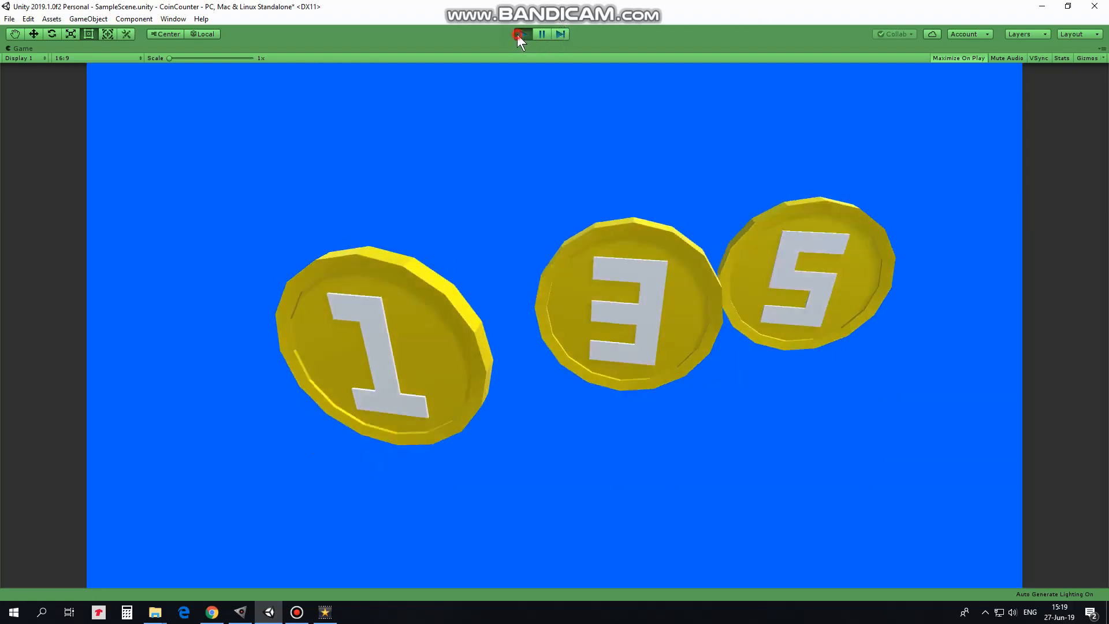